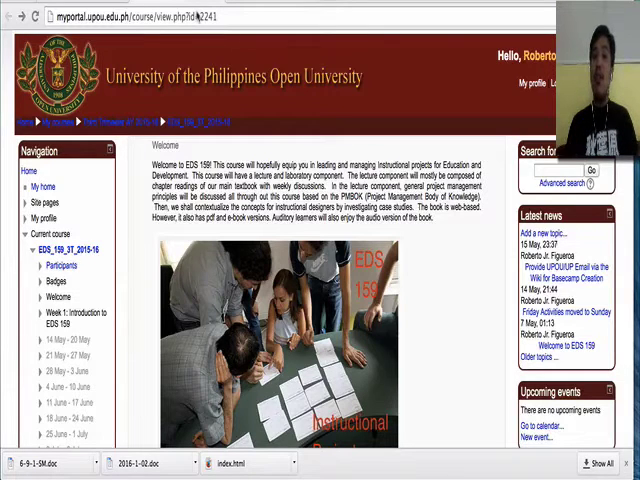
Scroll to the Week 1 section and follow the EDS 159 Piazza Sign-up link
scroll(down, 3)
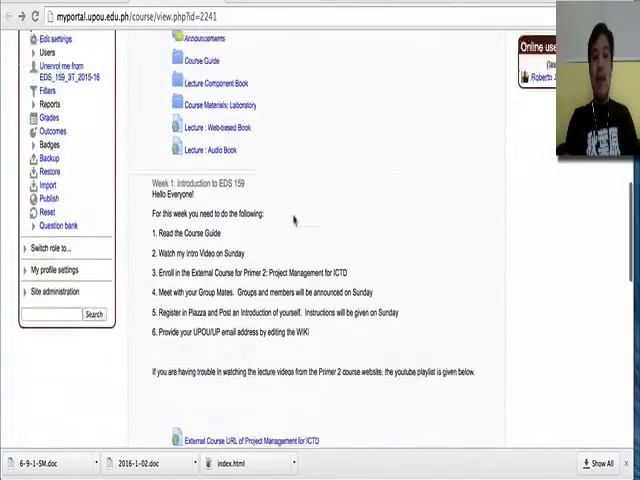
scroll(down, 3)
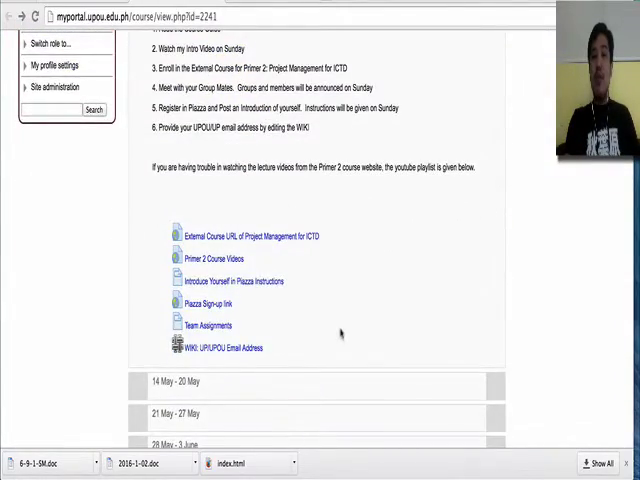
scroll(down, 3)
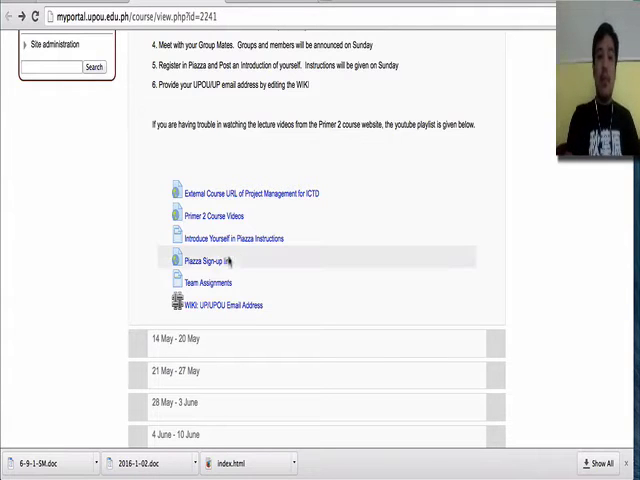
click(206, 260)
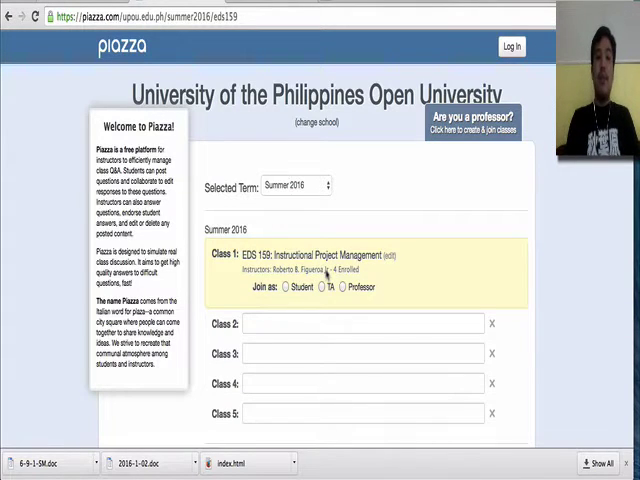
Join EDS 159 as a student and submit the jjode school email in both email fields
scroll(down, 3)
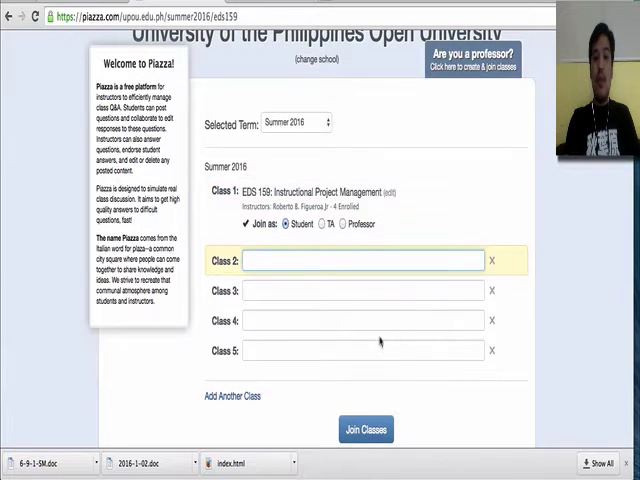
click(367, 428)
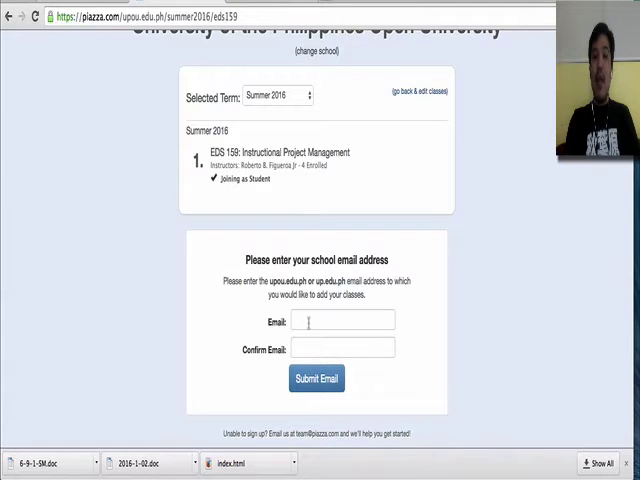
click(338, 320)
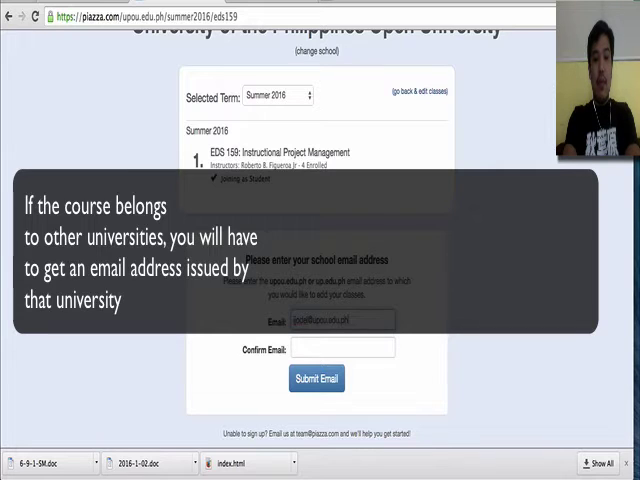
click(343, 348)
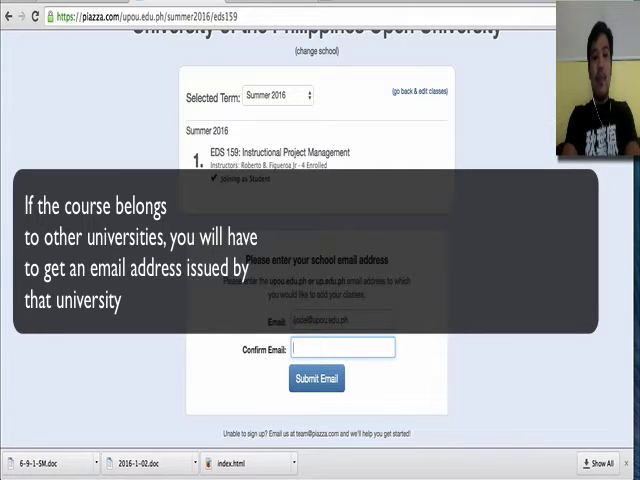
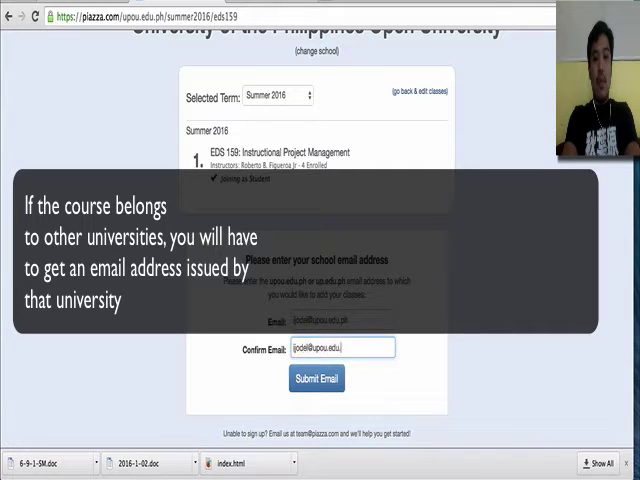
click(316, 378)
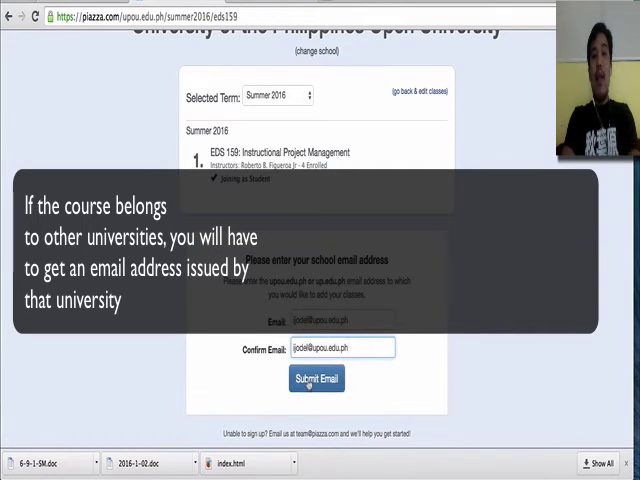
click(315, 379)
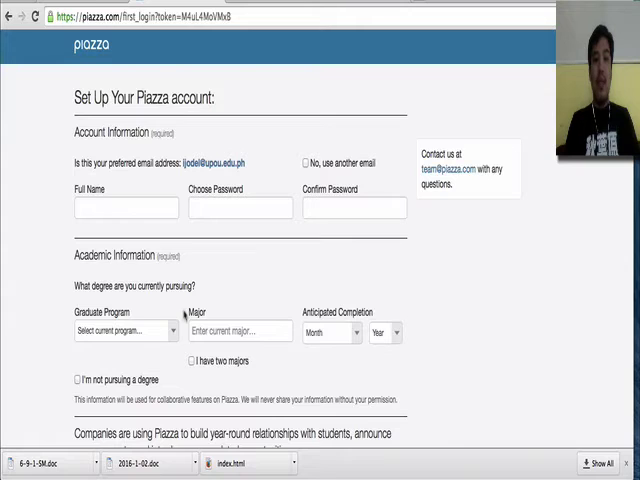
click(125, 207)
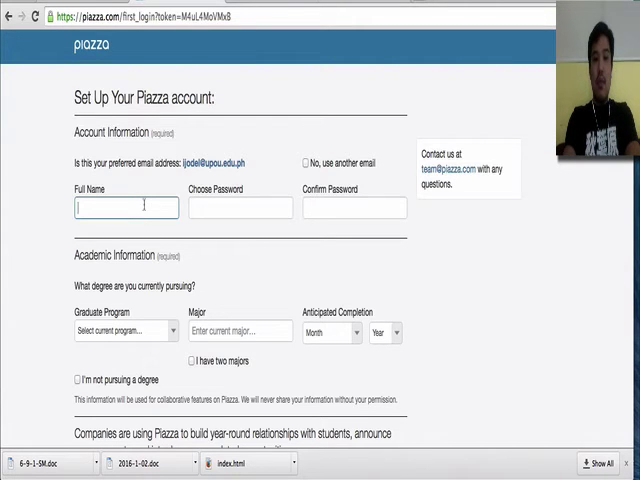
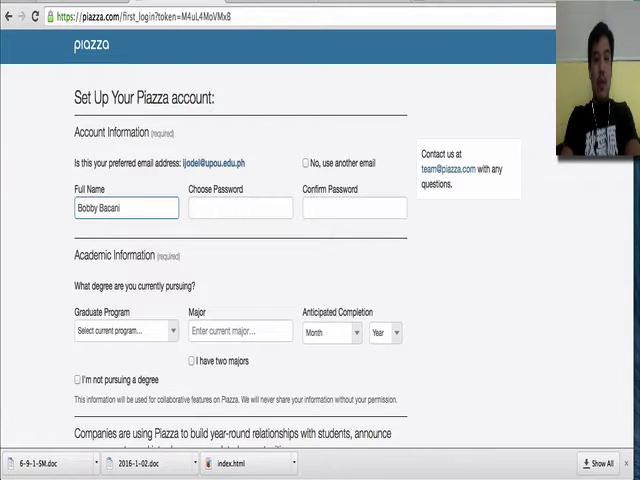
click(240, 208)
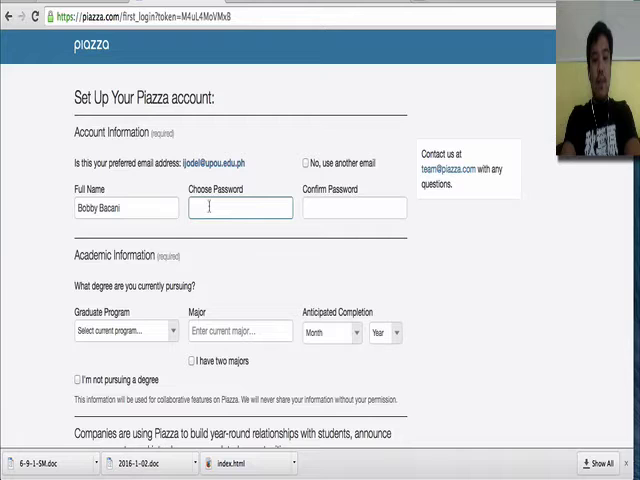
text(password)
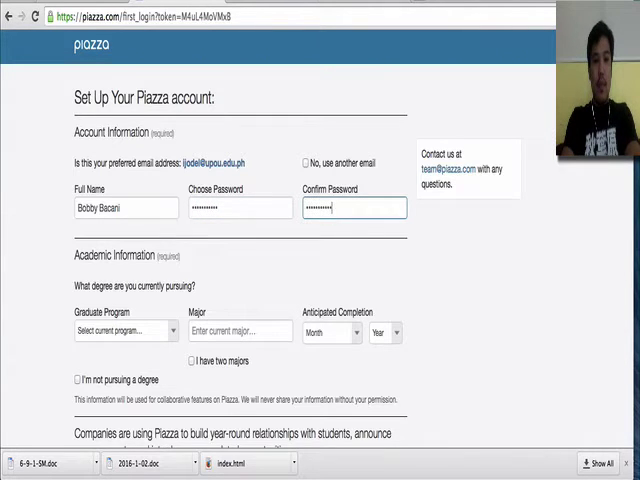
Set the degree to Masters, major to Computer Science, and completion to March 2018
scroll(down, 3)
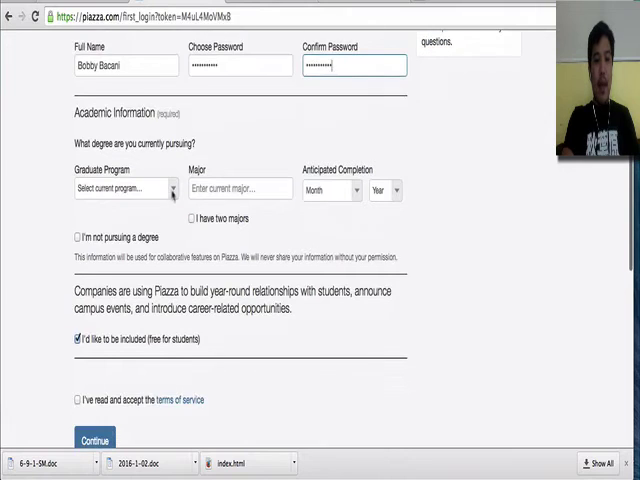
click(122, 188)
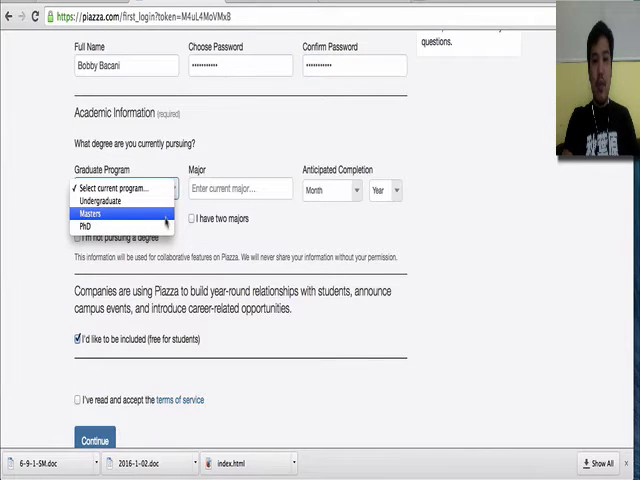
click(95, 214)
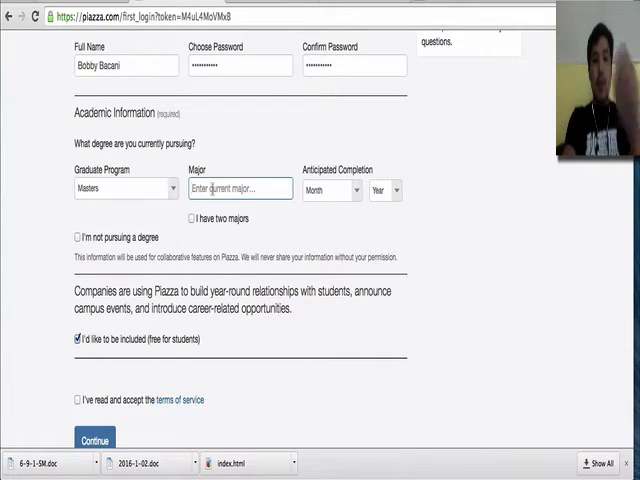
text(Computer S)
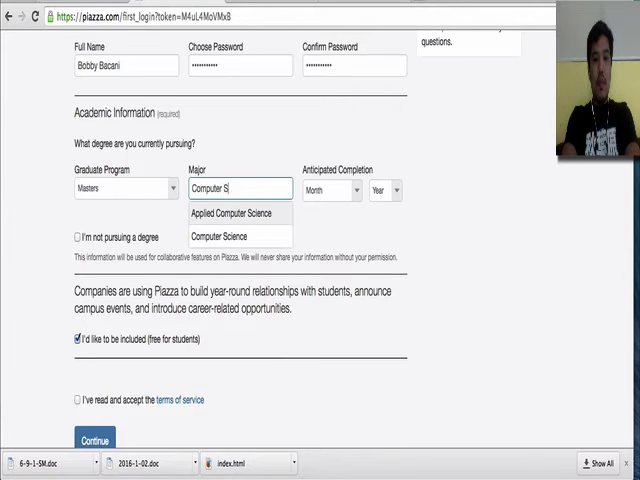
click(328, 190)
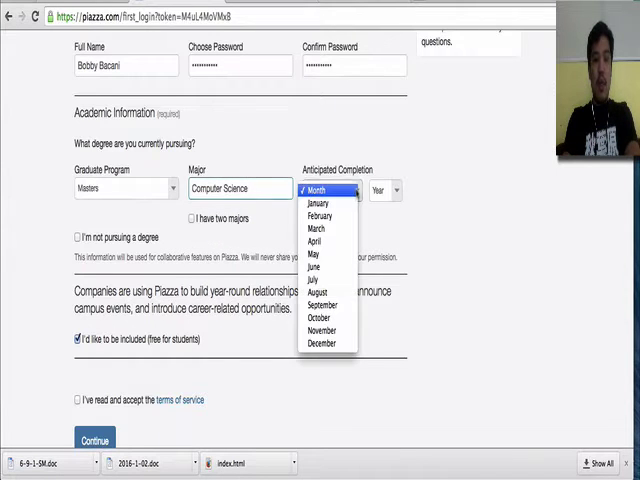
click(314, 228)
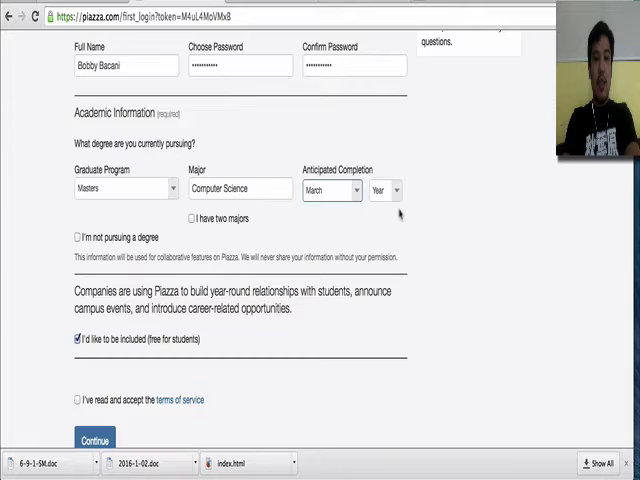
click(384, 189)
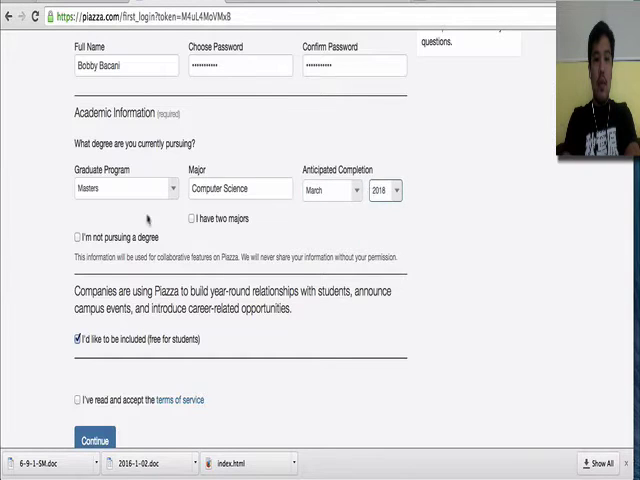
Accept the terms of service and submit the account setup form
scroll(down, 3)
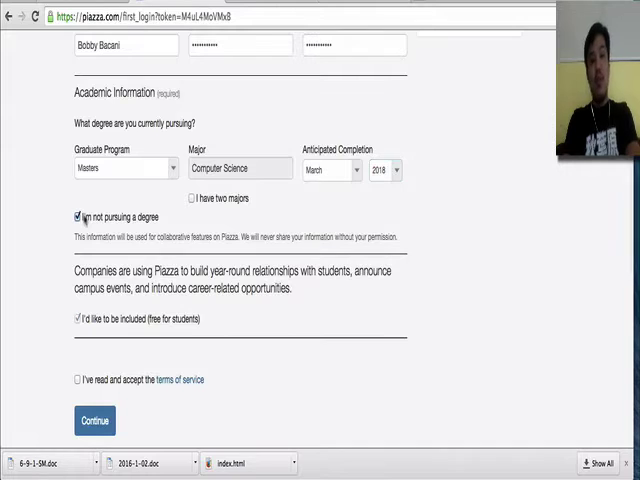
scroll(down, 3)
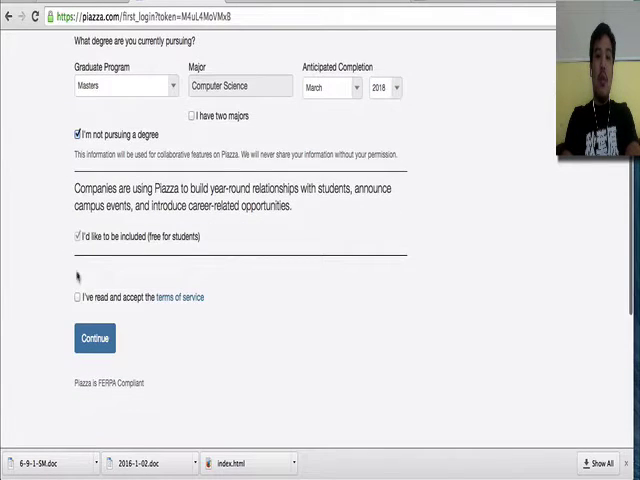
click(75, 297)
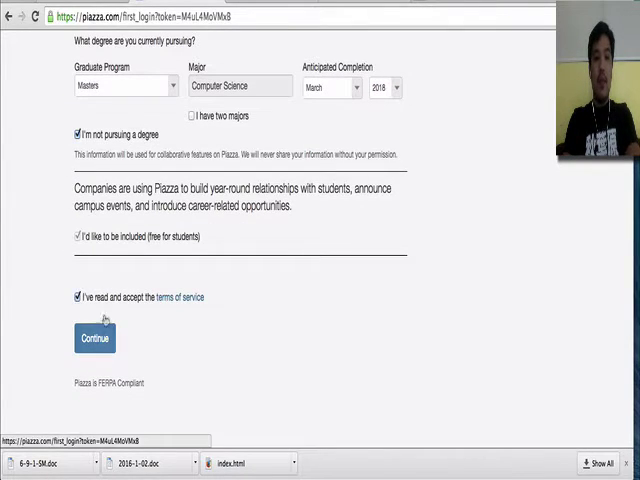
mouse_move(85, 303)
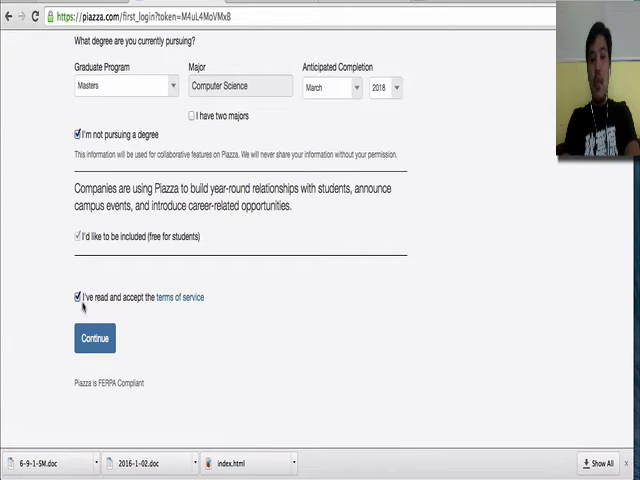
click(94, 338)
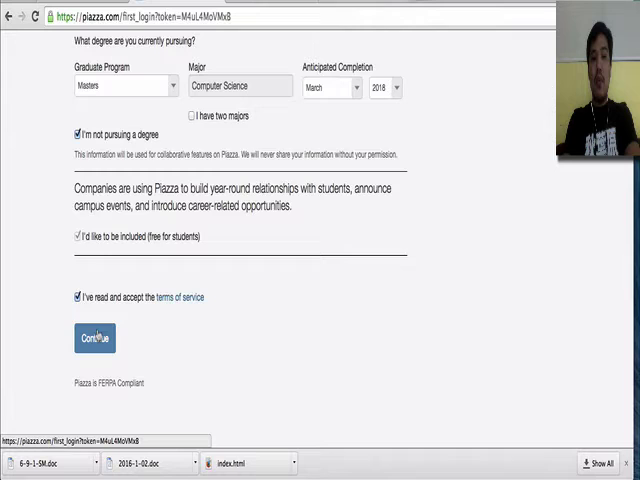
click(94, 338)
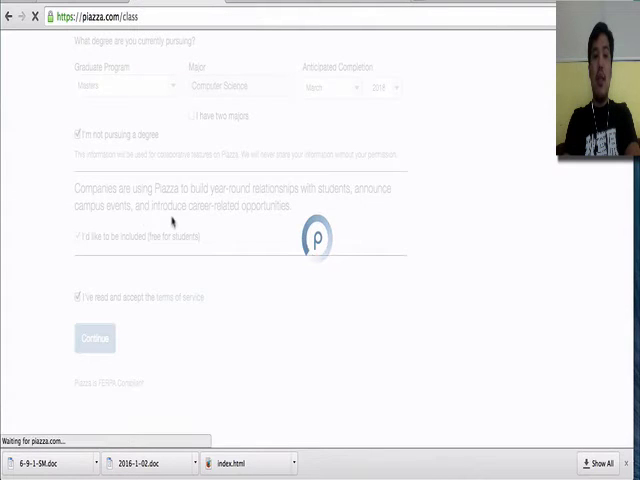
Let the EDS 159 class page load and decline Chrome's save-password prompt
click(94, 338)
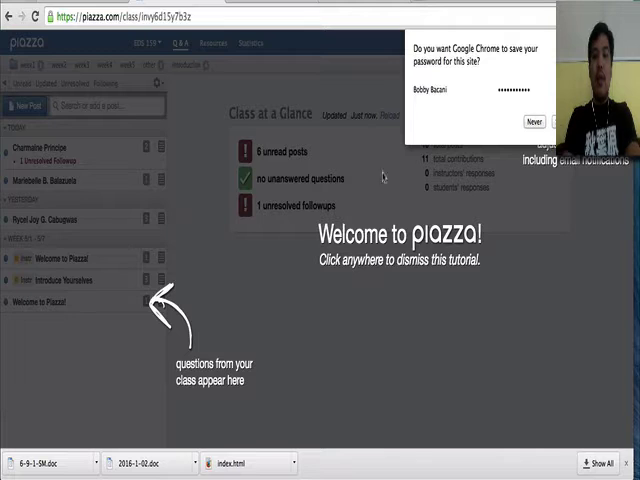
click(529, 120)
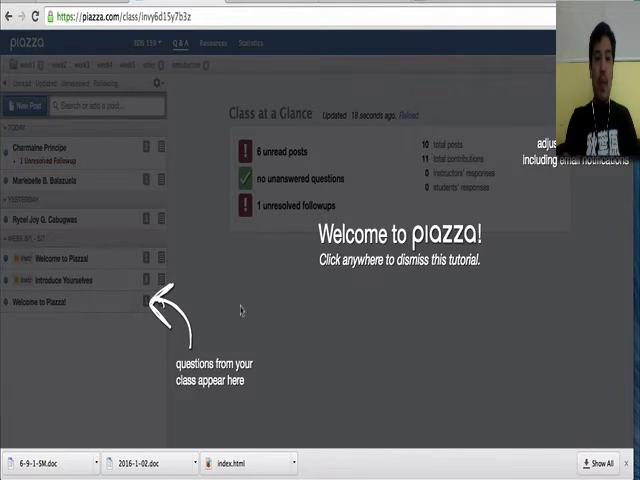
mouse_move(95, 436)
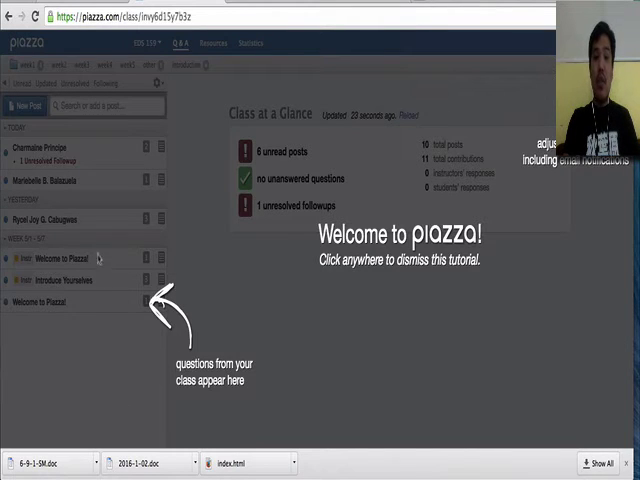
Dismiss the welcome tutorial overlay on the EDS 159 class page
click(390, 300)
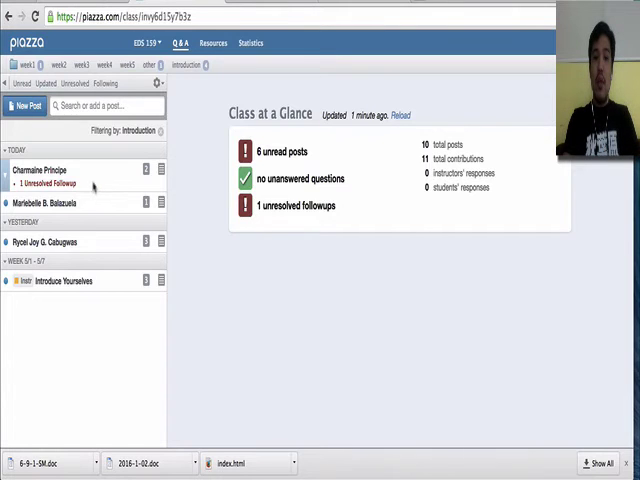
Open today's first classmate introduction post and mark it as a good note
click(55, 172)
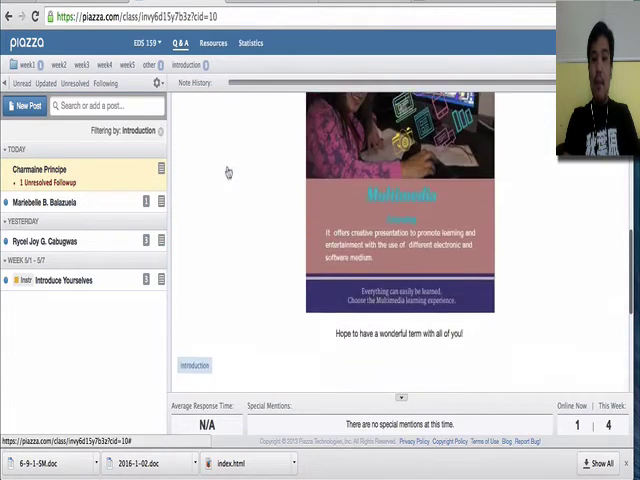
scroll(down, 3)
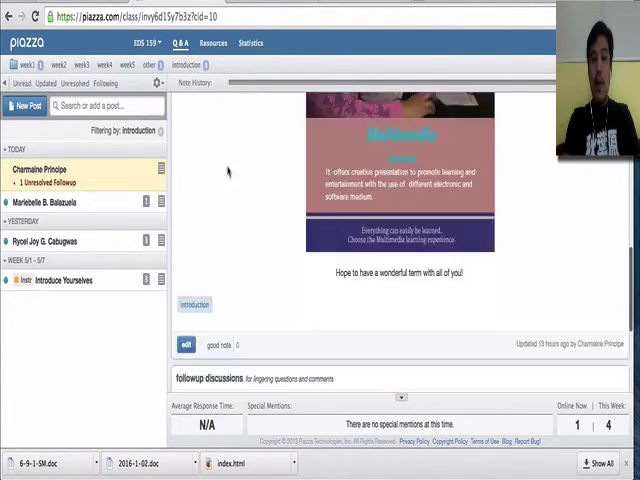
scroll(down, 3)
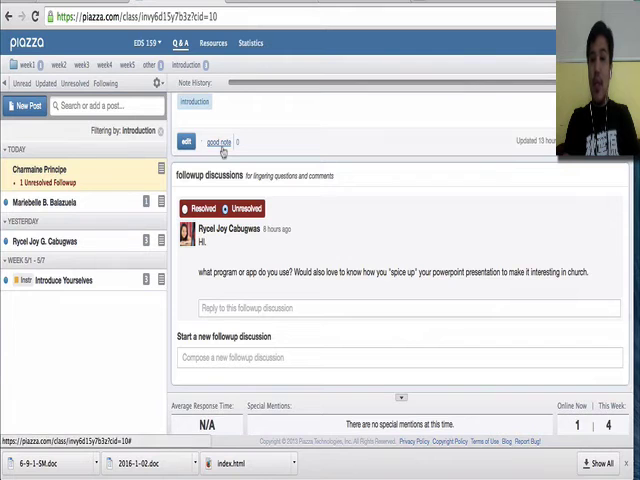
click(223, 142)
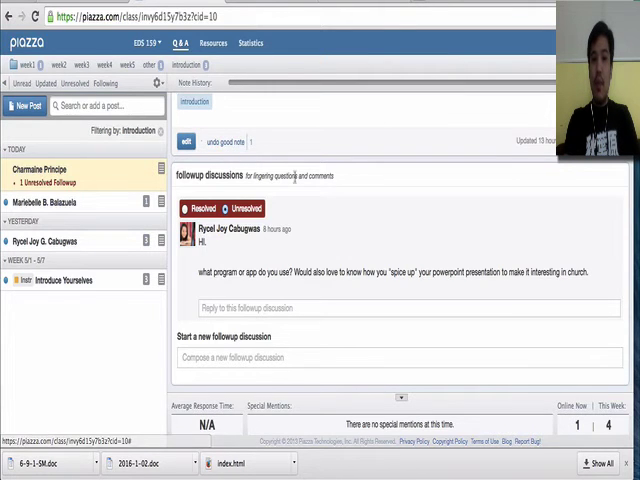
mouse_move(302, 307)
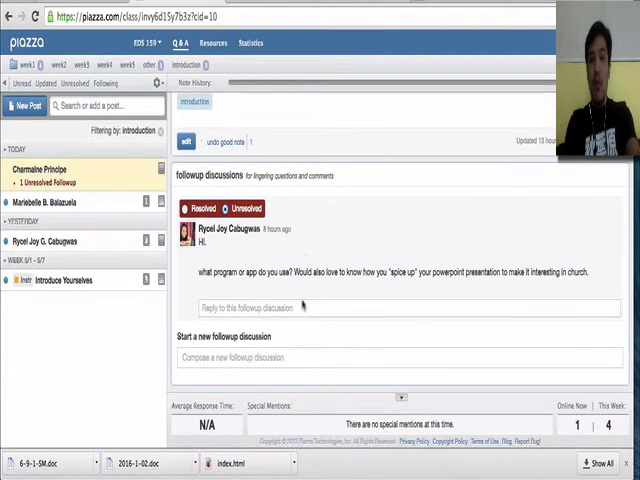
click(60, 170)
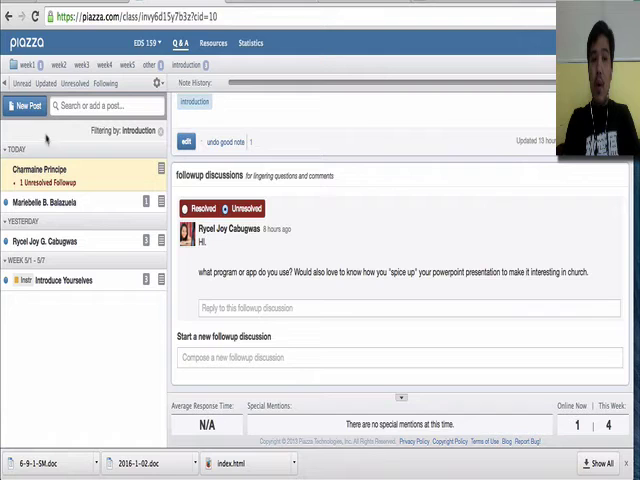
click(26, 105)
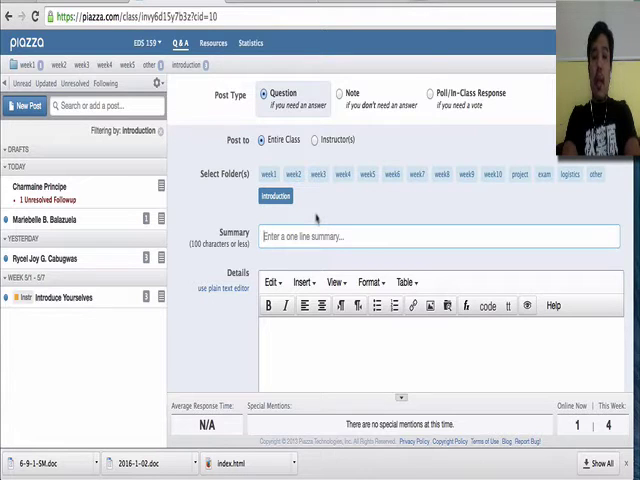
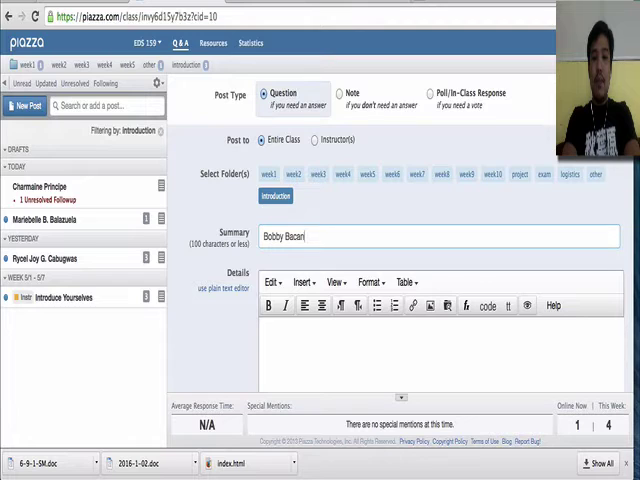
scroll(down, 3)
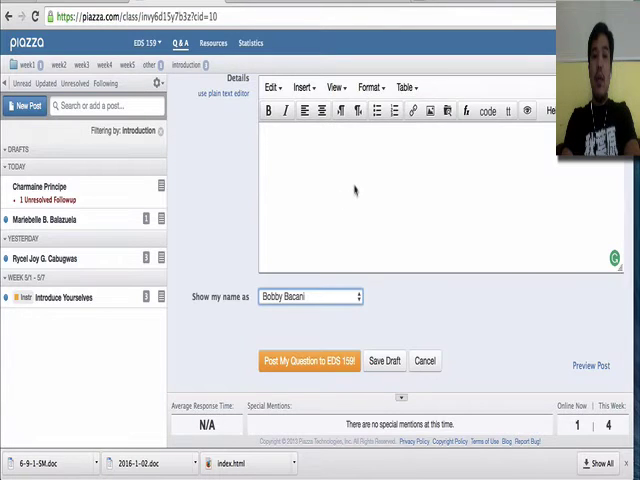
scroll(up, 3)
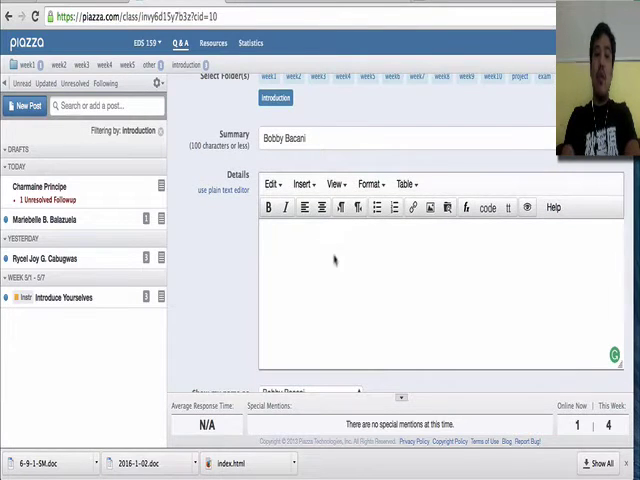
text(Blah Blah Blah)
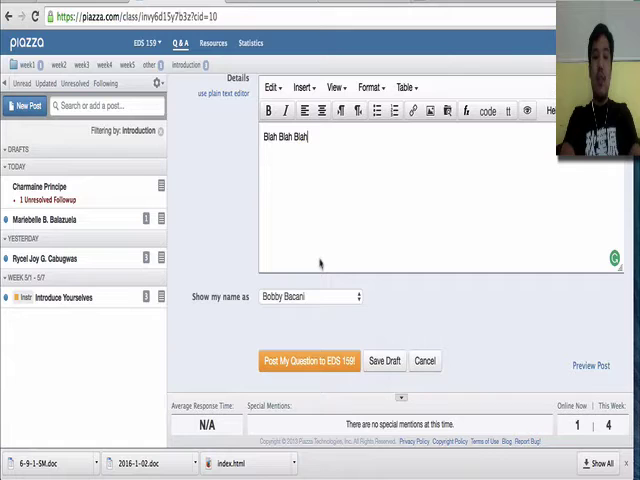
click(384, 361)
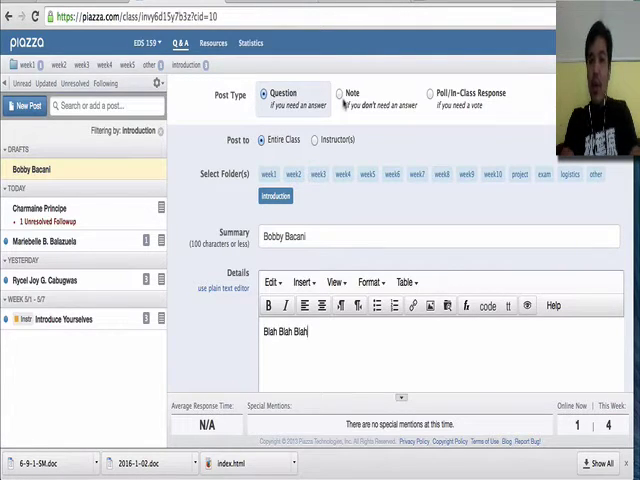
Make the introduction post a Note addressed to the entire class and submit it
click(345, 92)
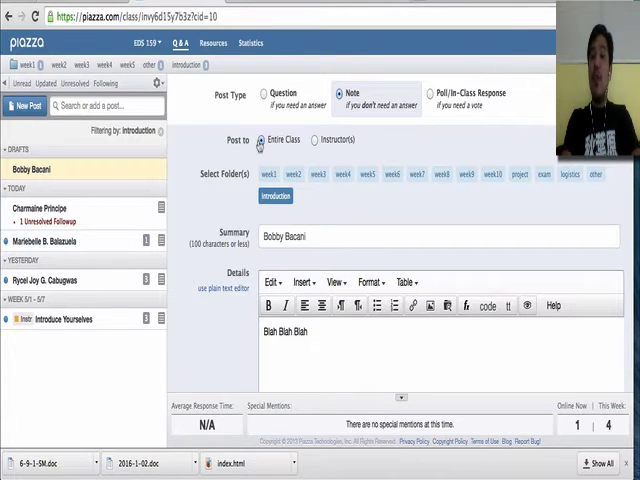
click(322, 139)
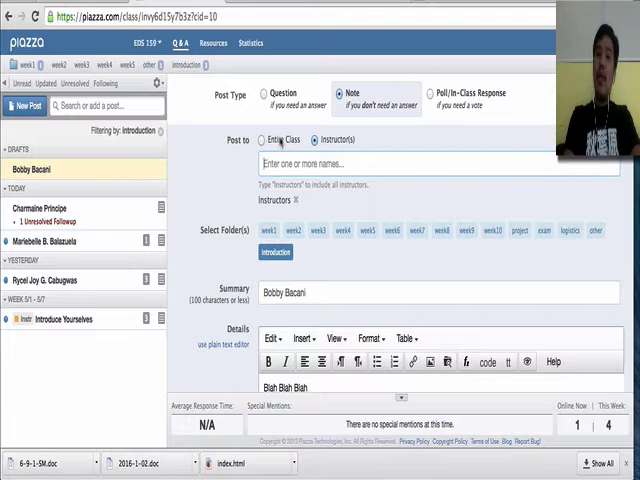
click(262, 140)
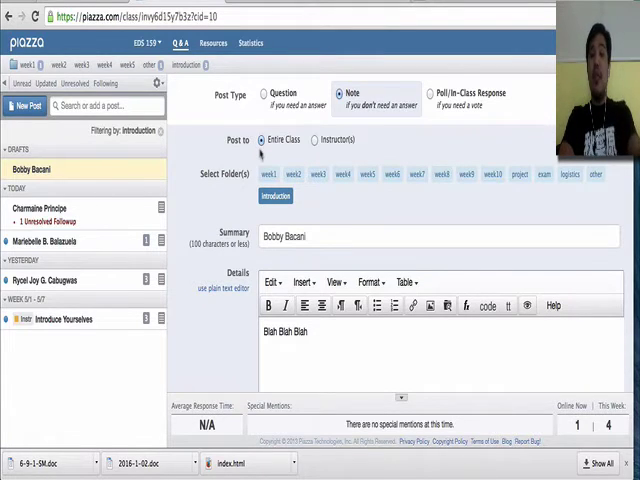
mouse_move(400, 220)
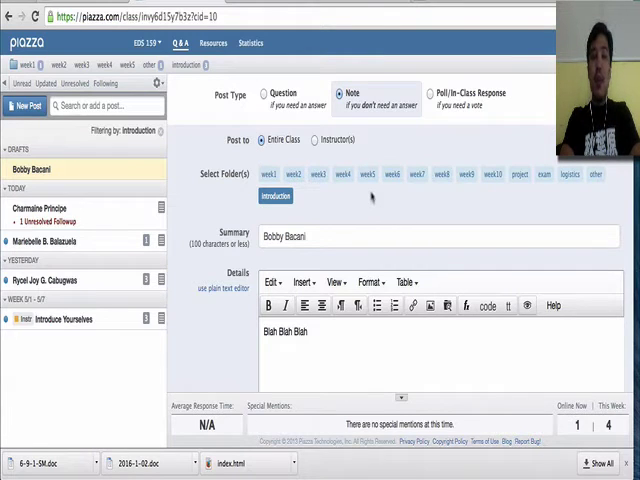
scroll(down, 3)
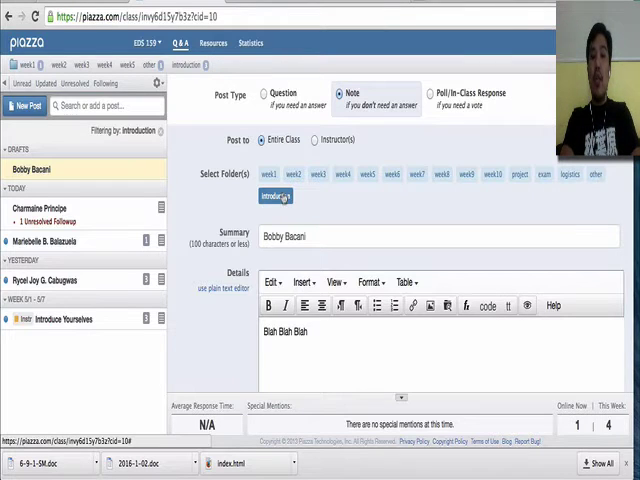
scroll(down, 3)
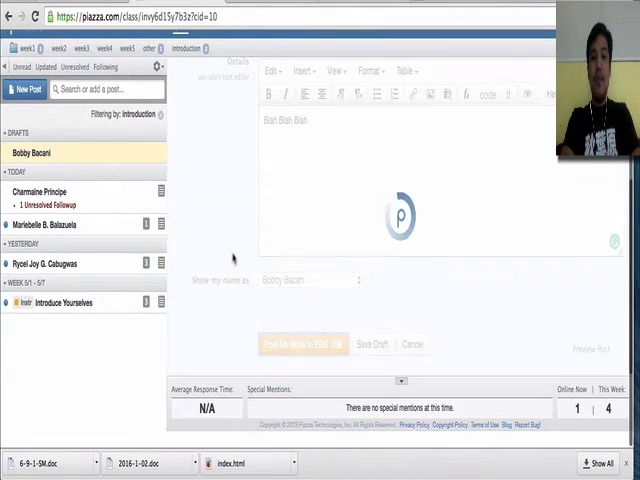
click(300, 344)
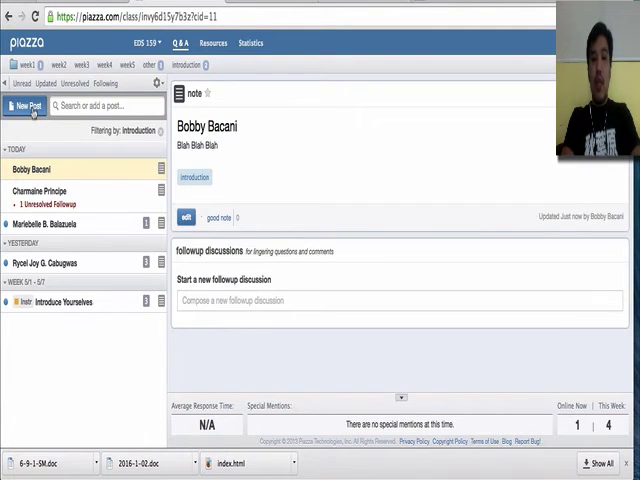
Write a question summarized 'First Exam - Test Post' asking when the first exam is given
click(28, 106)
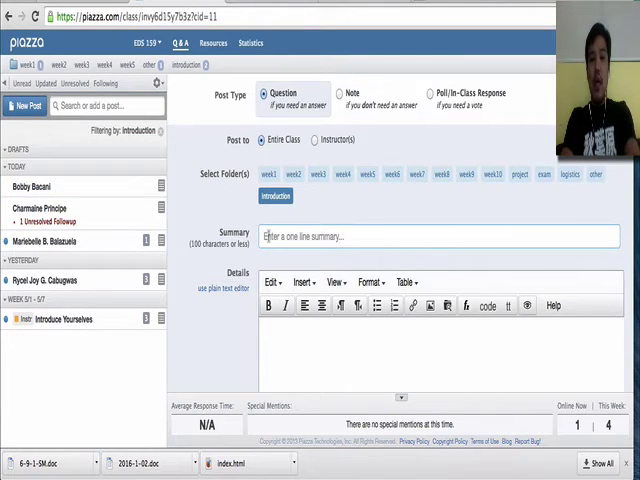
text(First Exam - Test Post)
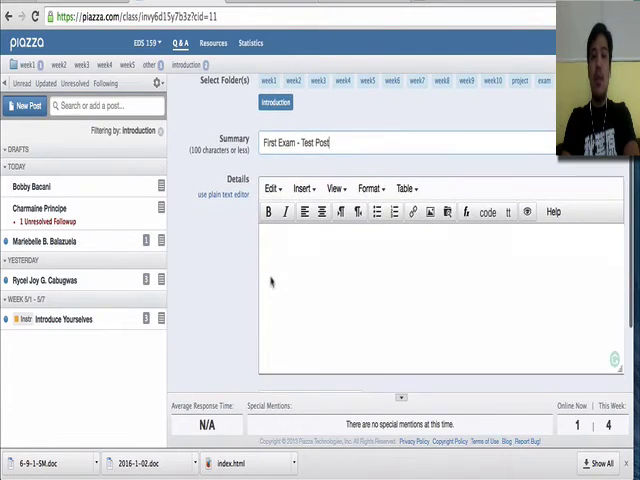
text(When will the first ex)
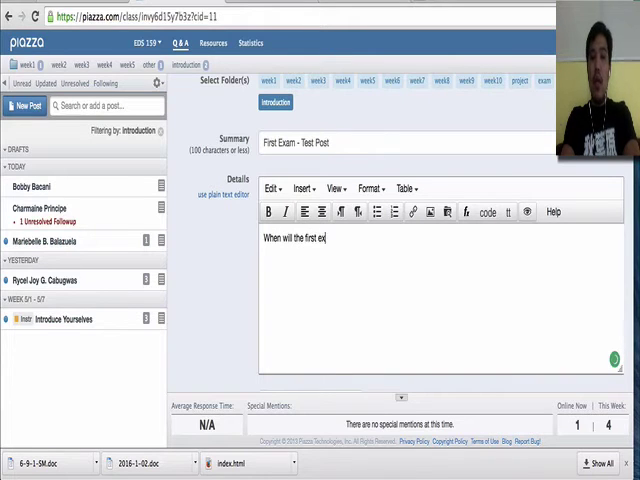
text(am be givn)
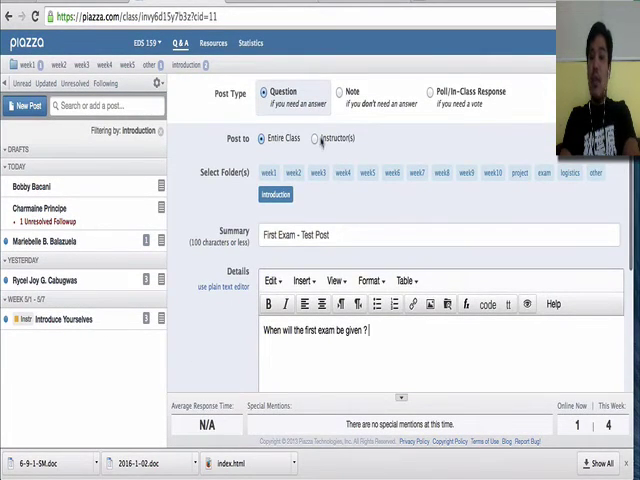
Post the First Exam question to Instructor(s) only, filed under week1 instead of introduction
click(320, 138)
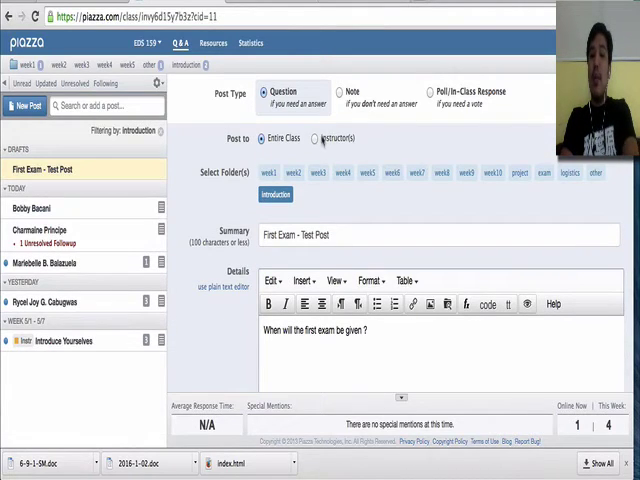
click(322, 138)
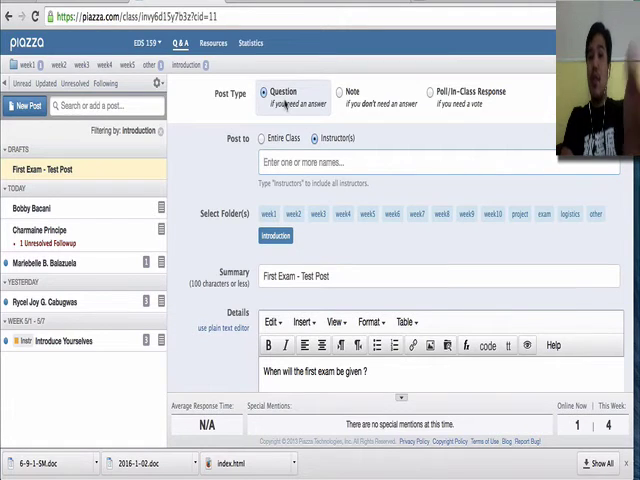
scroll(down, 3)
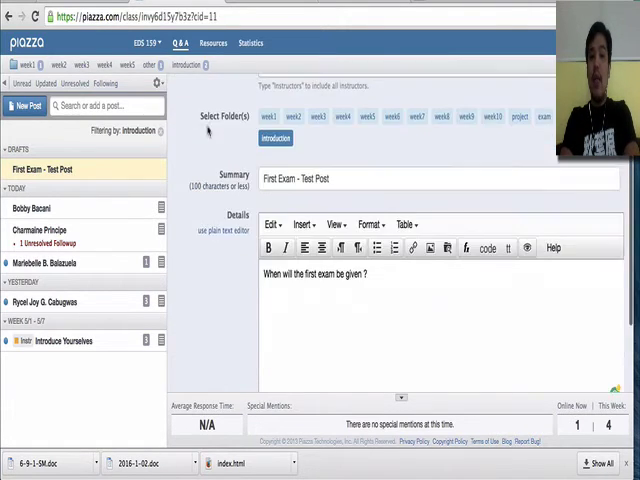
click(277, 135)
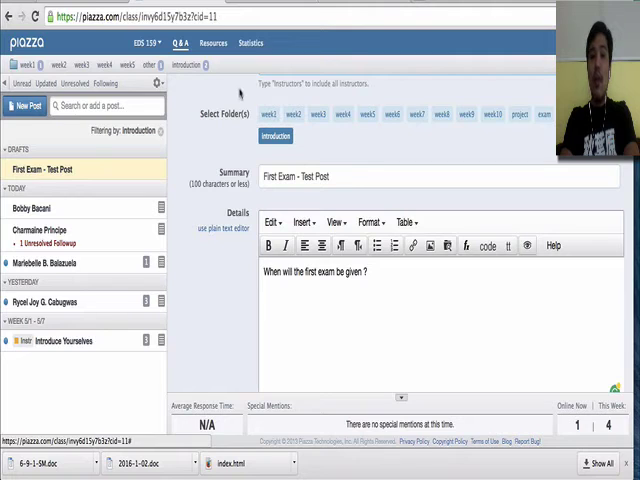
click(270, 114)
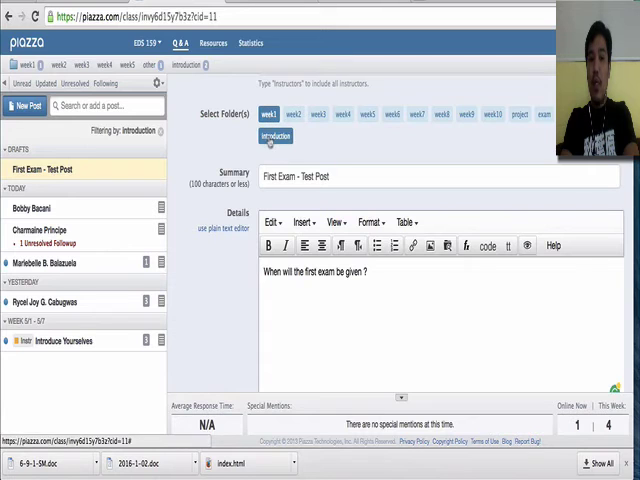
scroll(down, 3)
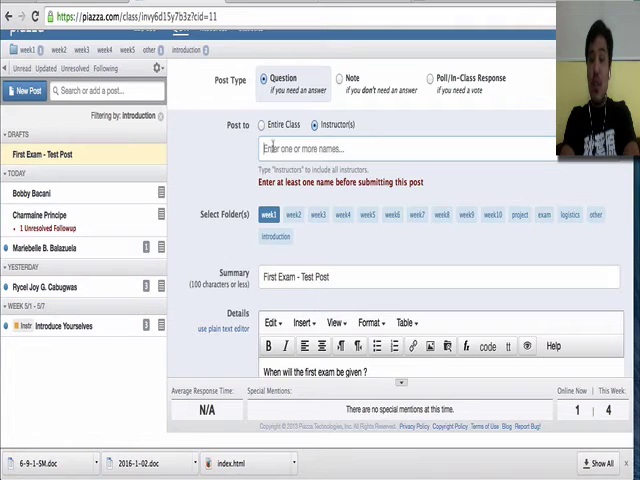
Add the suggested instructor as recipient and post the private First Exam question to EDS 159
text(r)
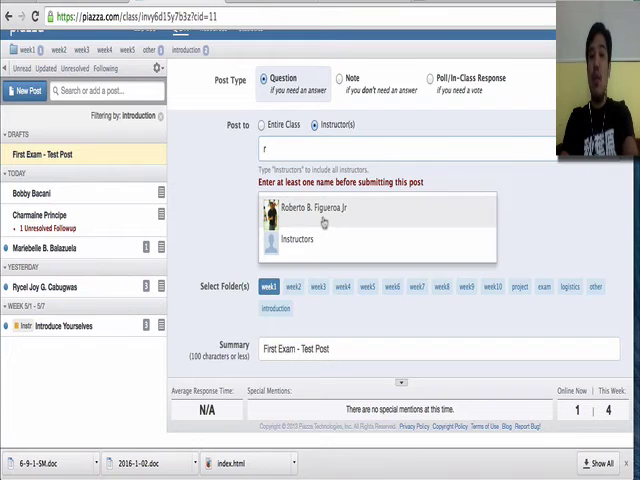
click(312, 210)
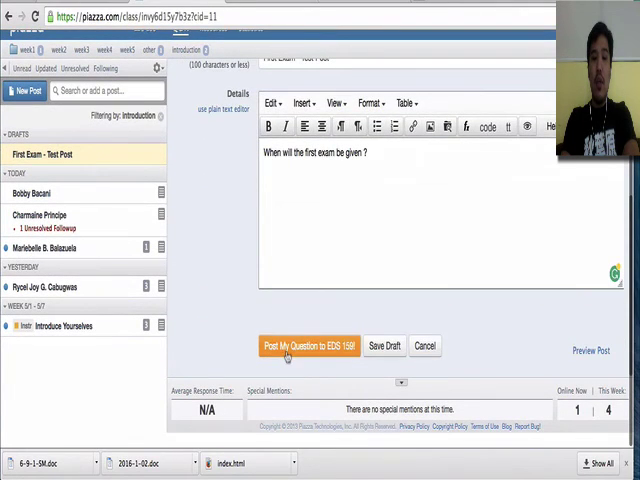
click(303, 345)
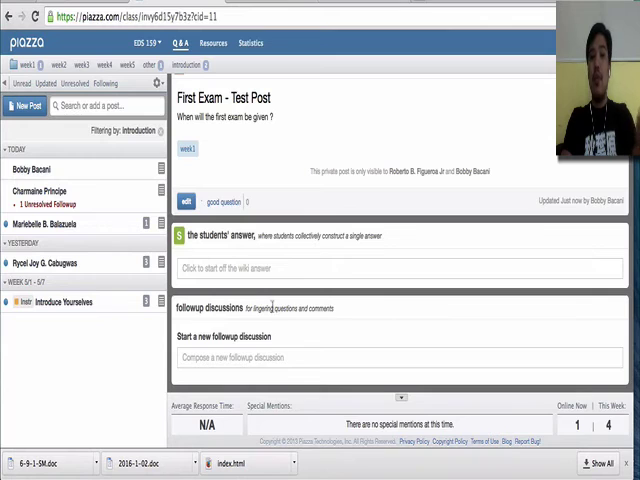
click(24, 65)
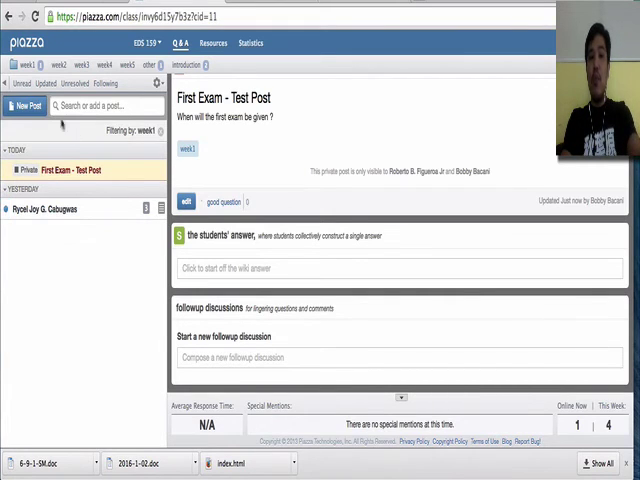
click(80, 169)
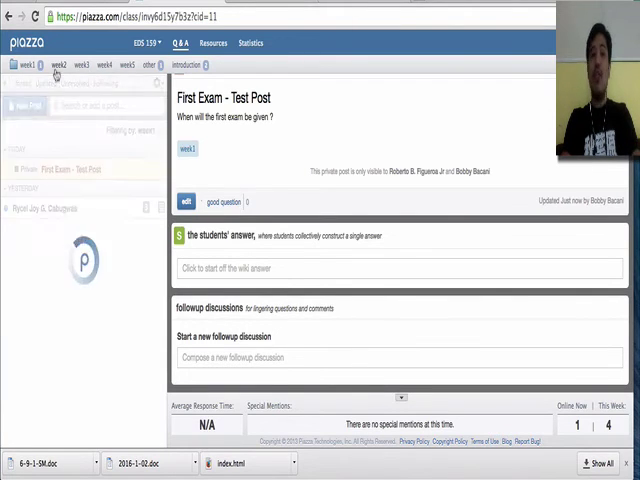
click(61, 68)
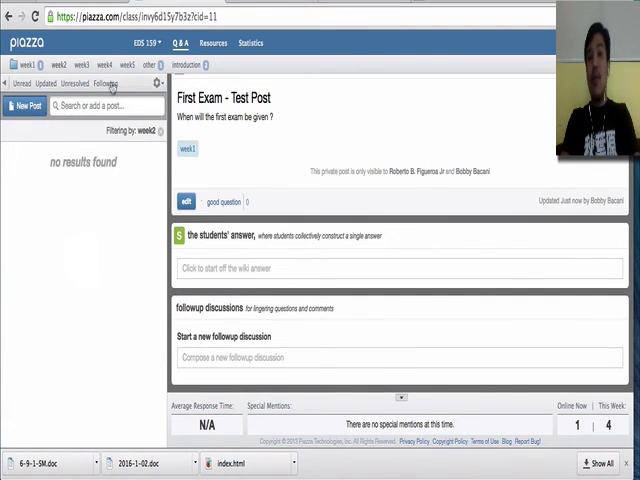
click(197, 66)
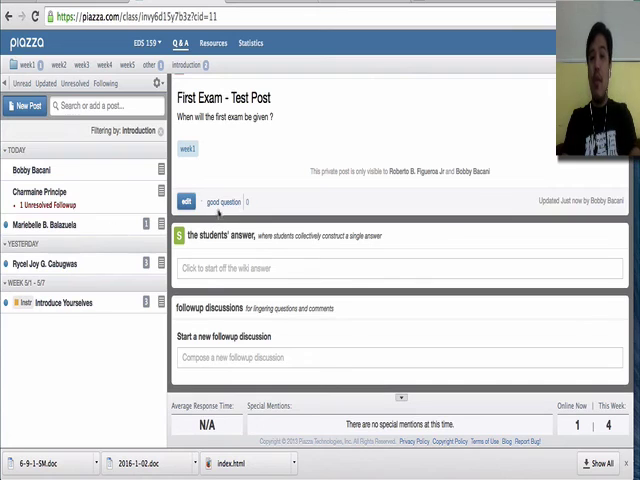
mouse_move(221, 201)
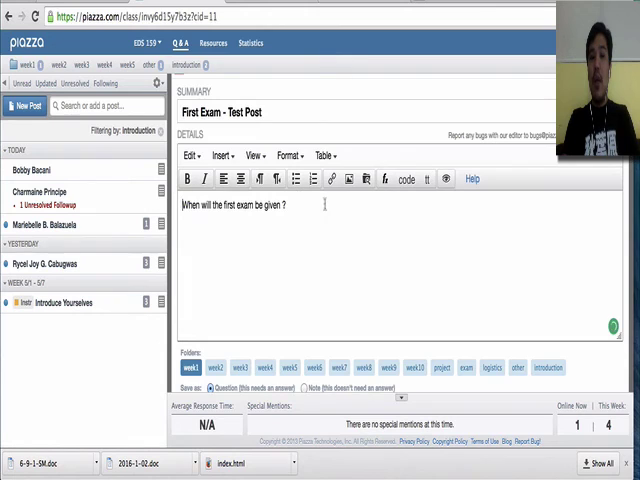
mouse_move(351, 179)
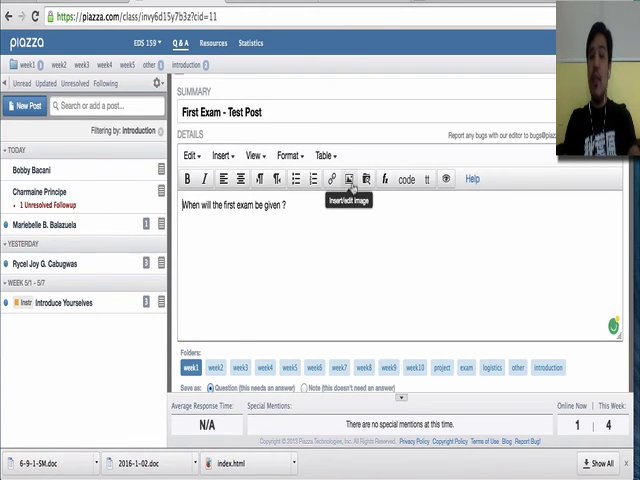
mouse_move(403, 180)
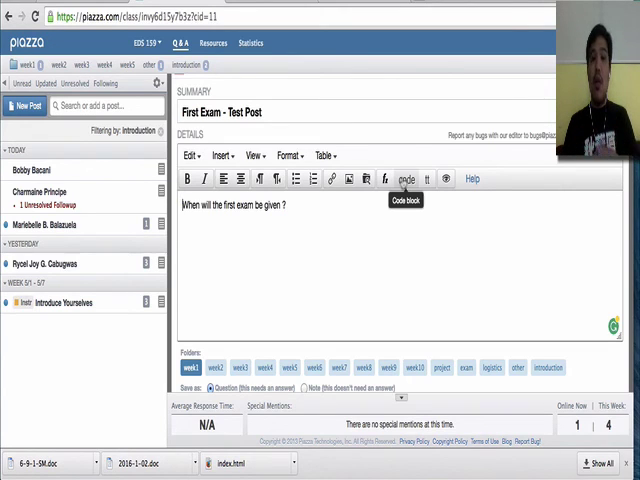
mouse_move(380, 179)
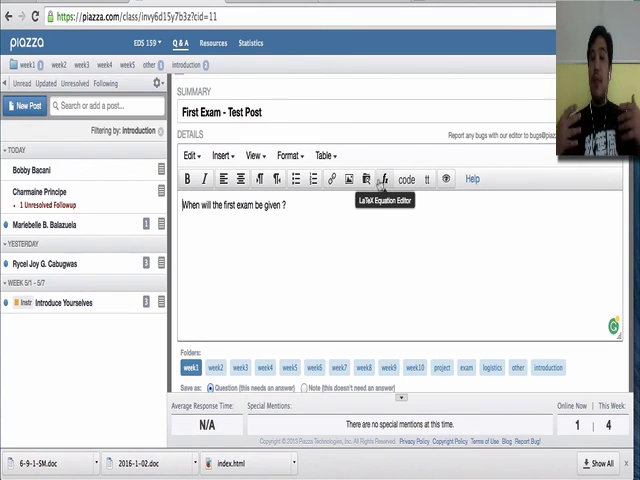